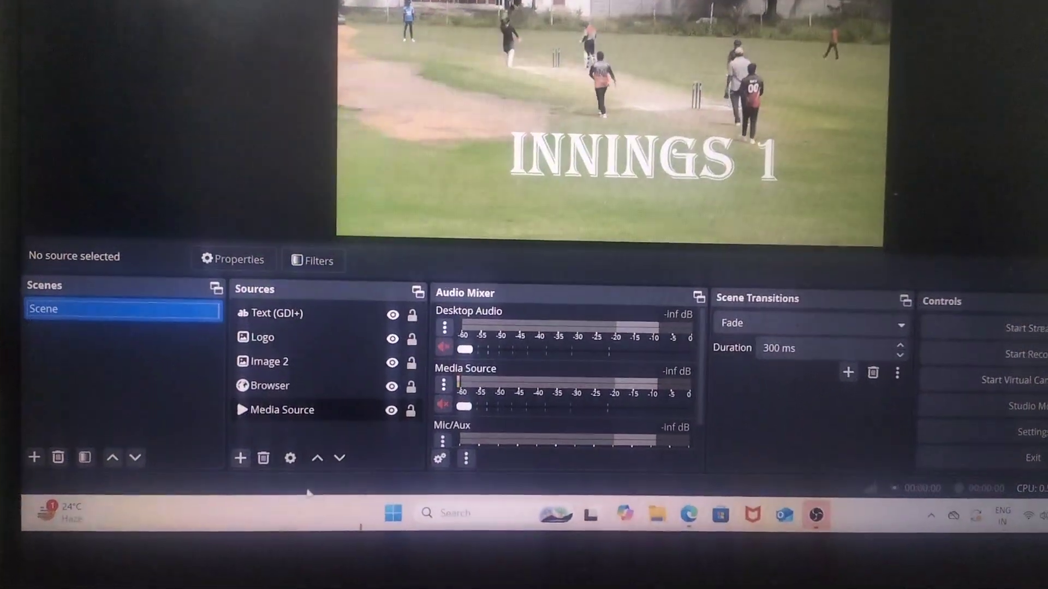
Open the Filters window for the cricket Media Source from its context menu.
click(282, 410)
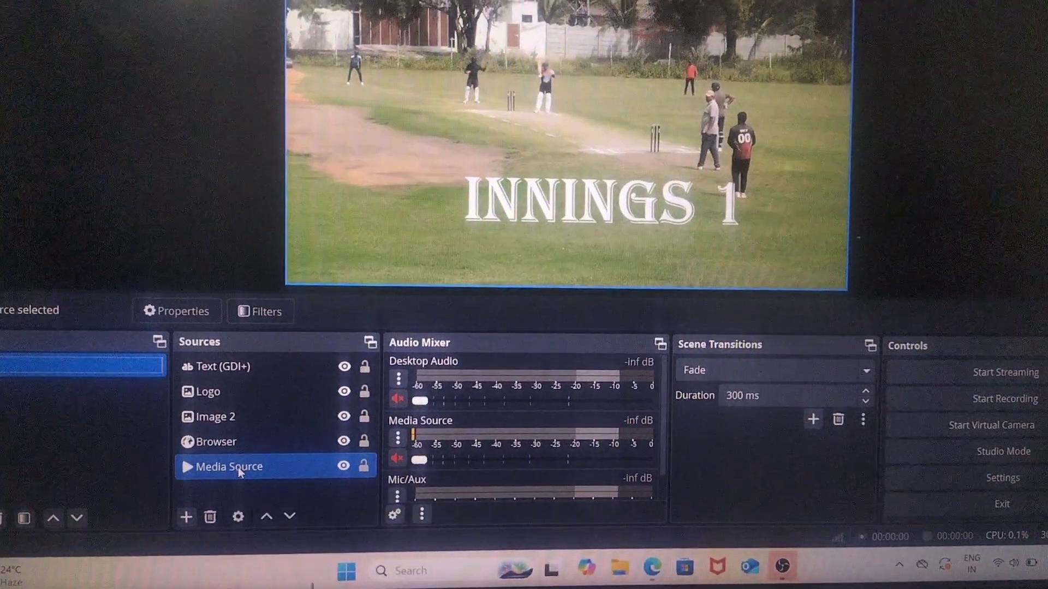
right_click(229, 467)
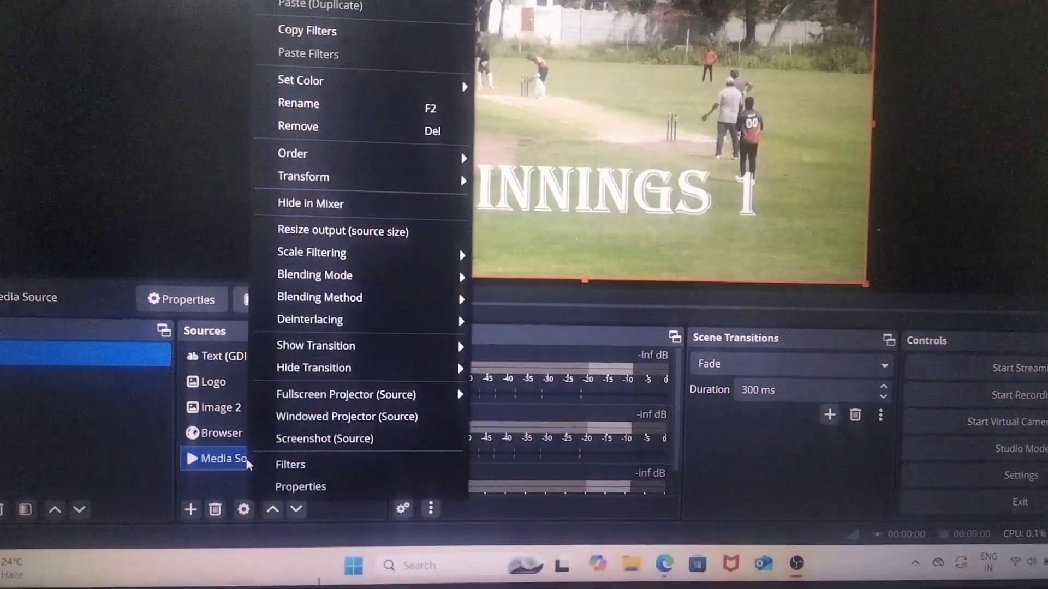
mouse_move(262, 474)
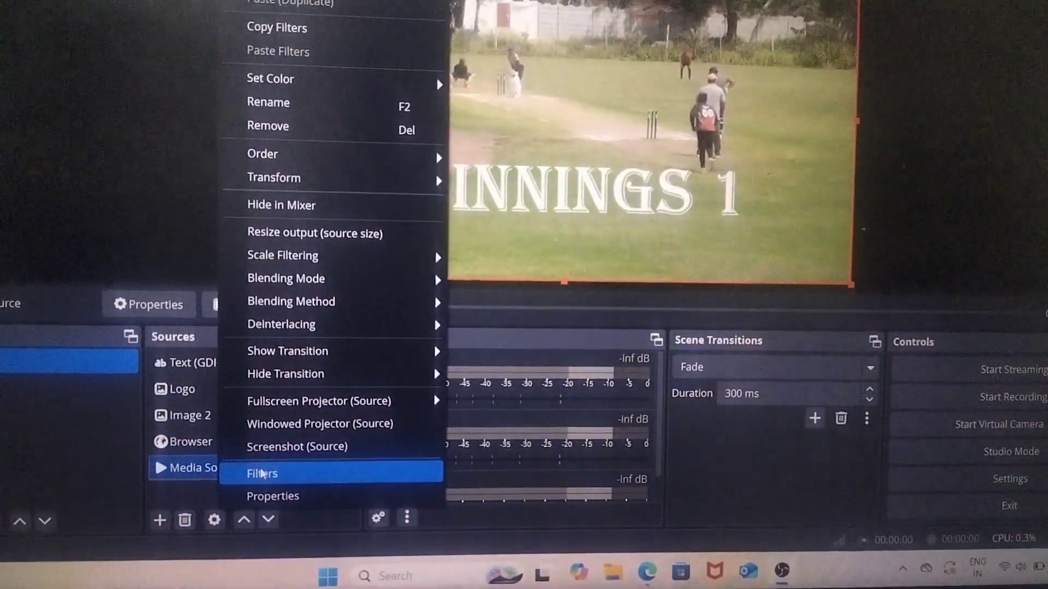
click(261, 473)
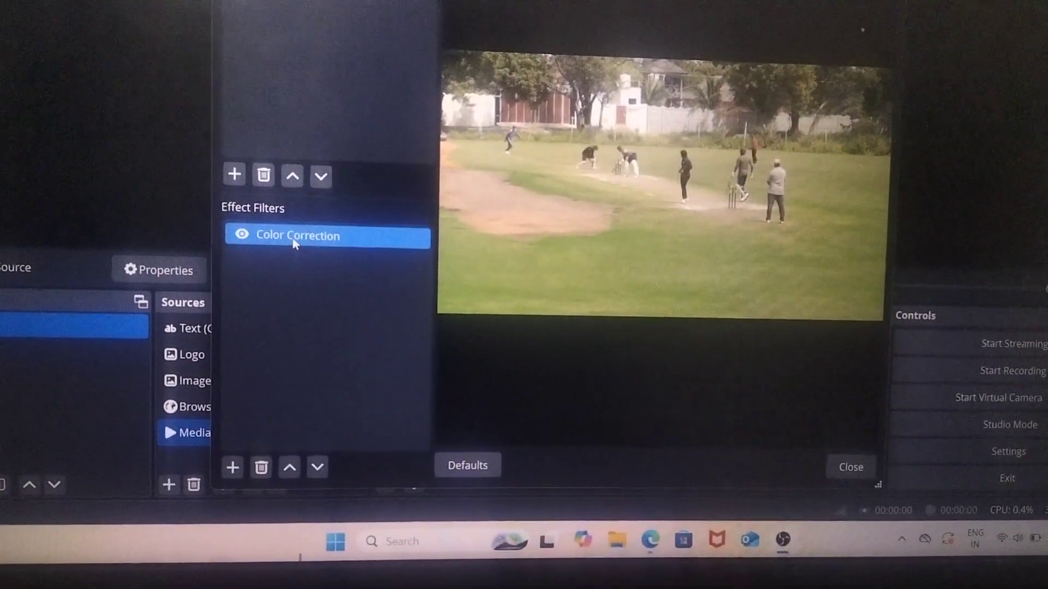
Delete the existing Color Correction effect filter and confirm removal.
click(297, 236)
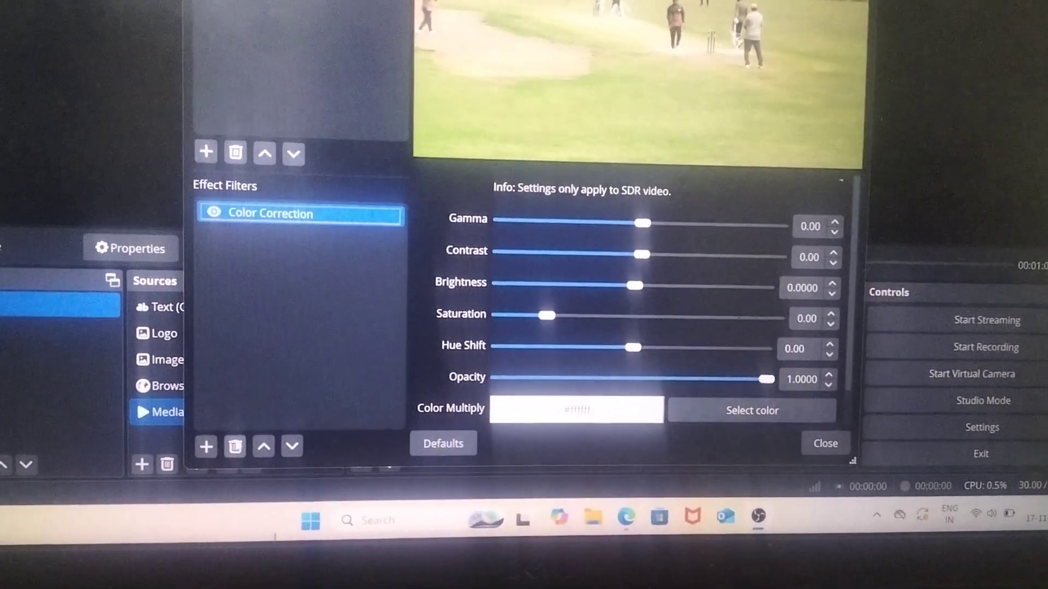
click(235, 153)
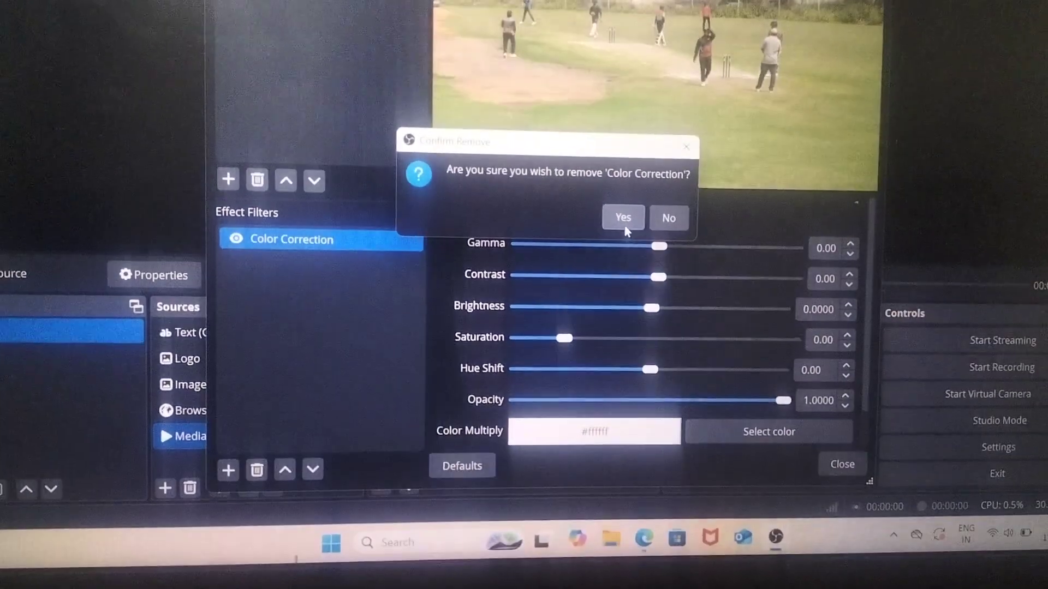
click(623, 218)
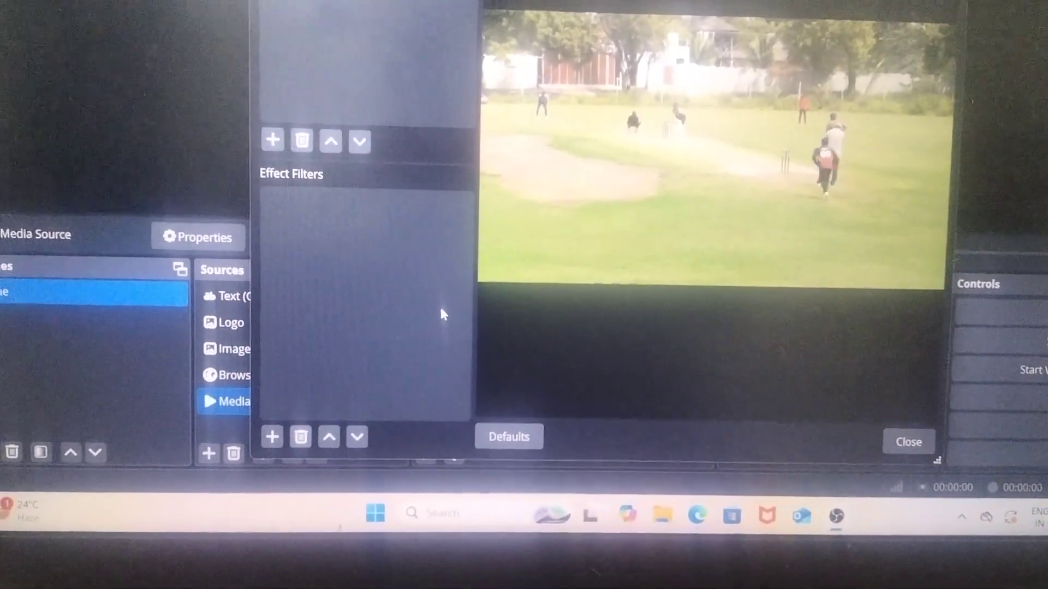
Add a Color Correction effect filter under its default name.
click(271, 437)
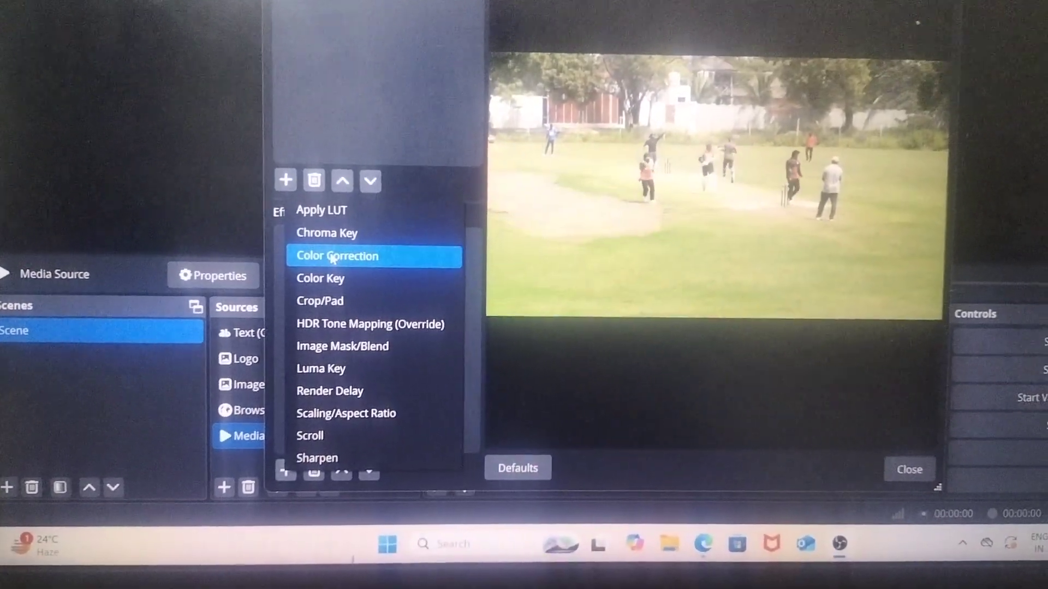
click(336, 256)
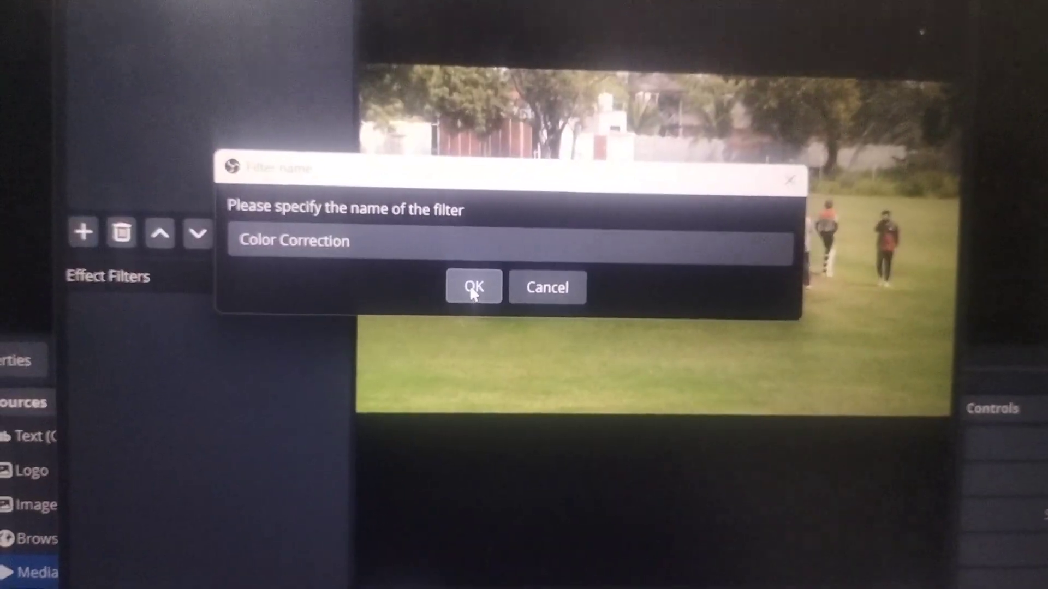
click(474, 287)
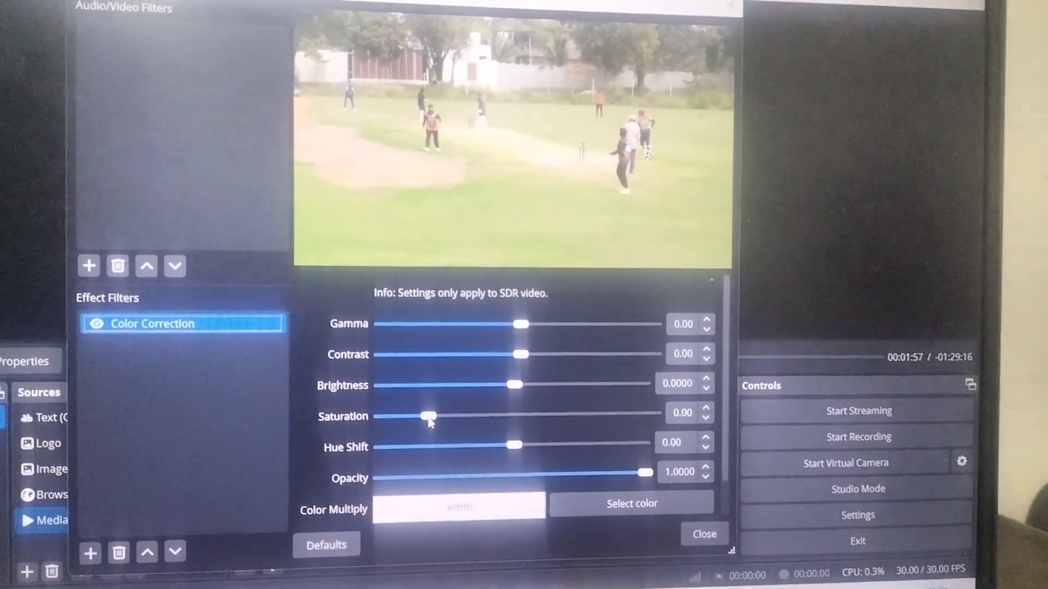
Sweep the Saturation slider up to its maximum.
drag(429, 416, 447, 421)
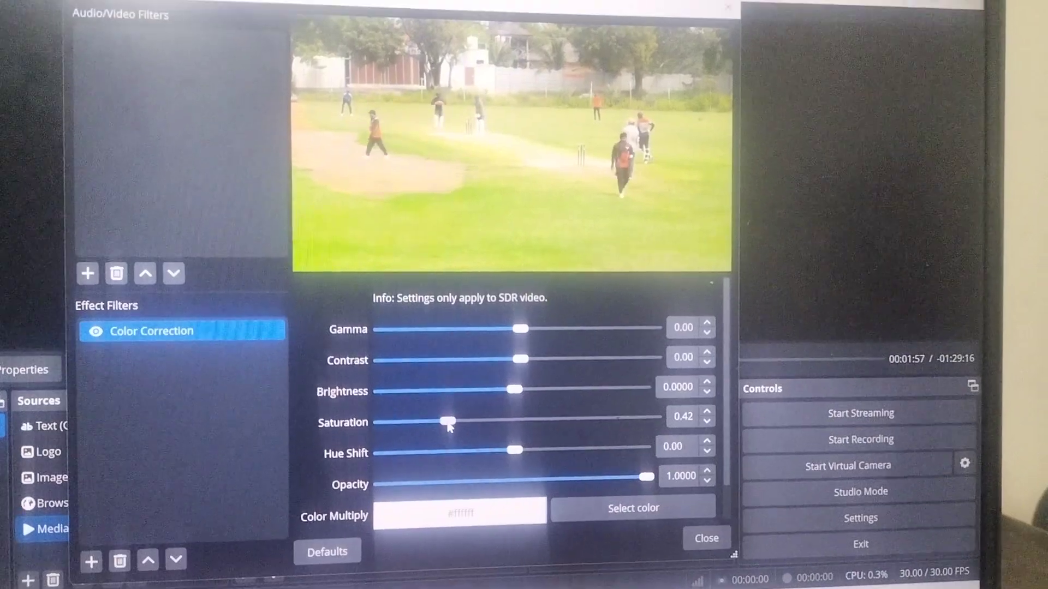
drag(446, 422, 457, 438)
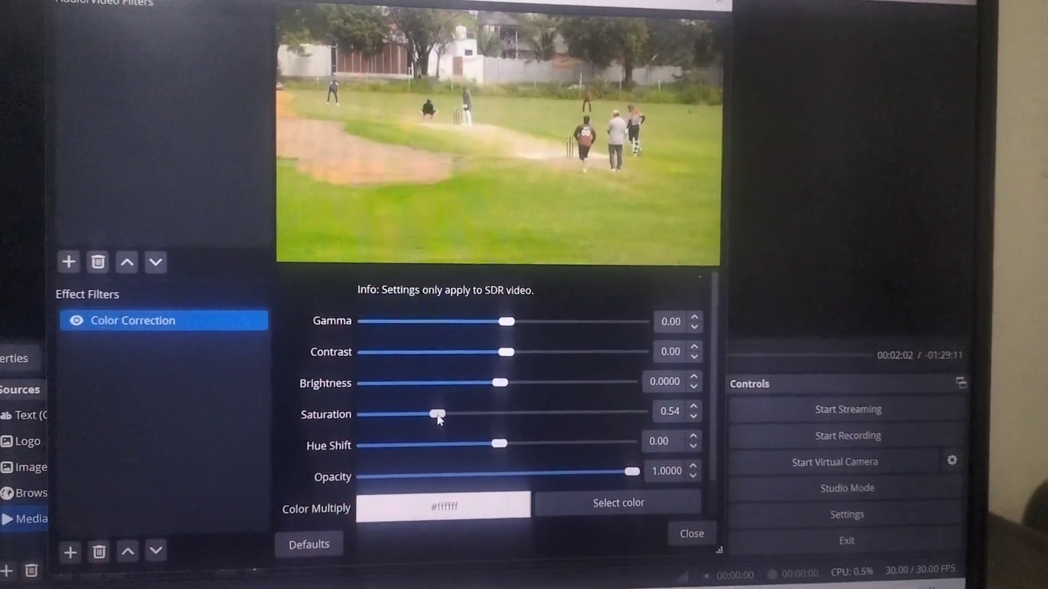
drag(437, 414, 446, 447)
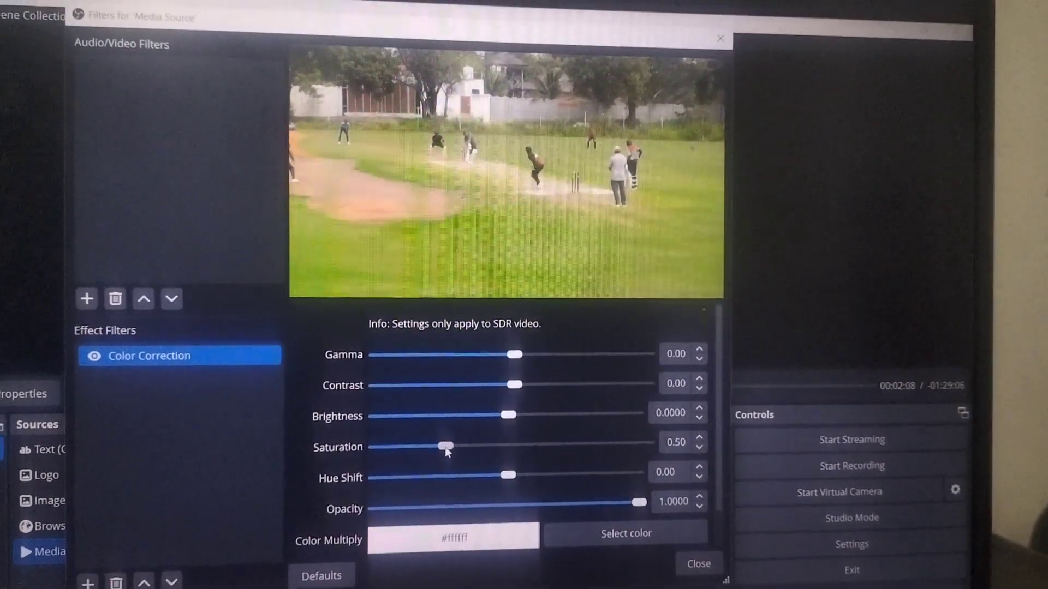
drag(445, 446, 462, 443)
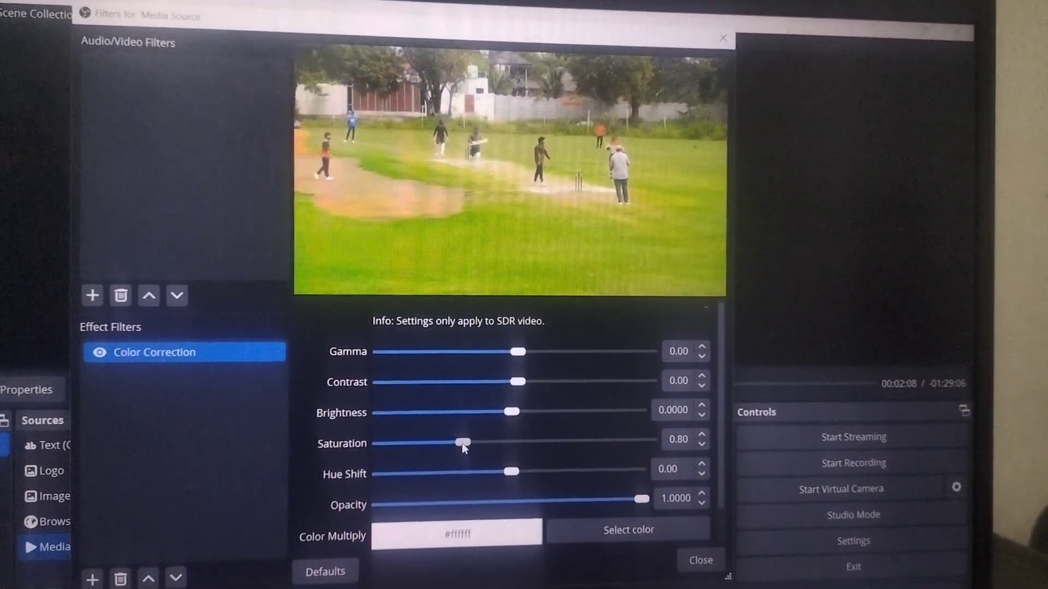
drag(461, 443, 638, 431)
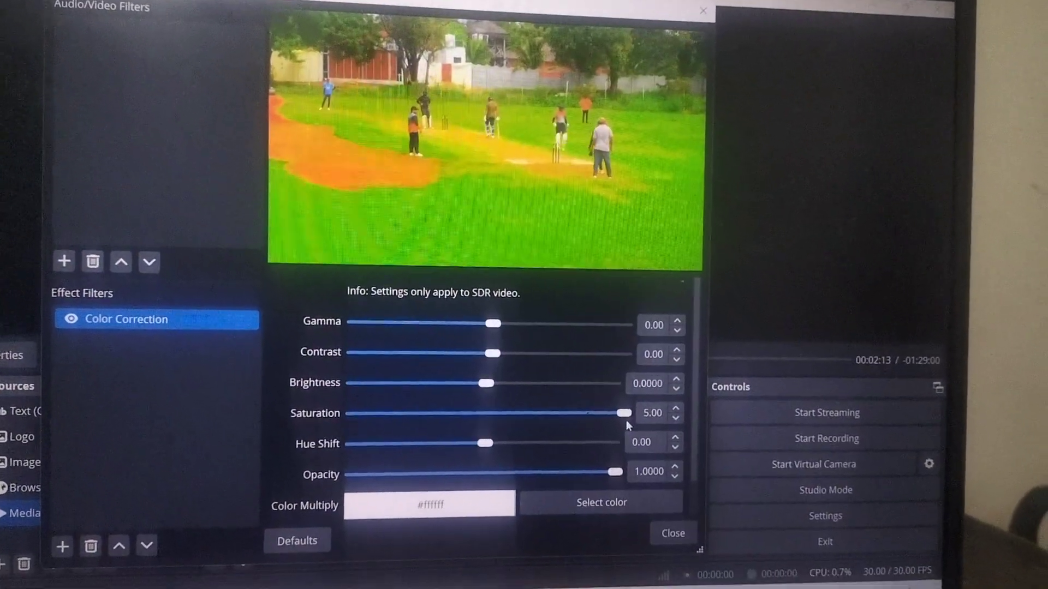
Bring saturation back down to 0.92, leaving brightness at -0.0172.
drag(622, 413, 585, 413)
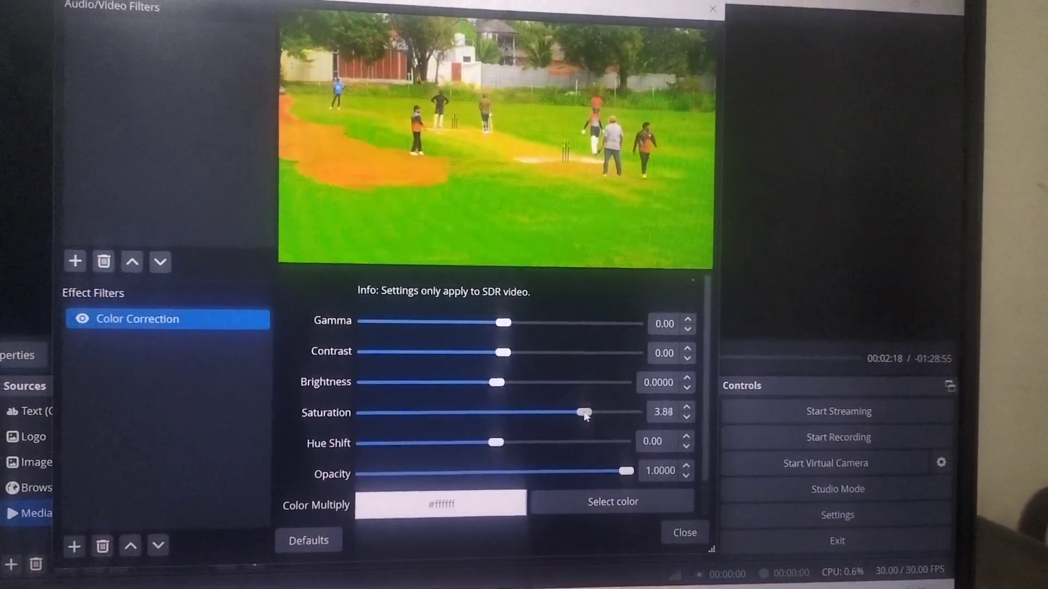
drag(584, 412, 465, 409)
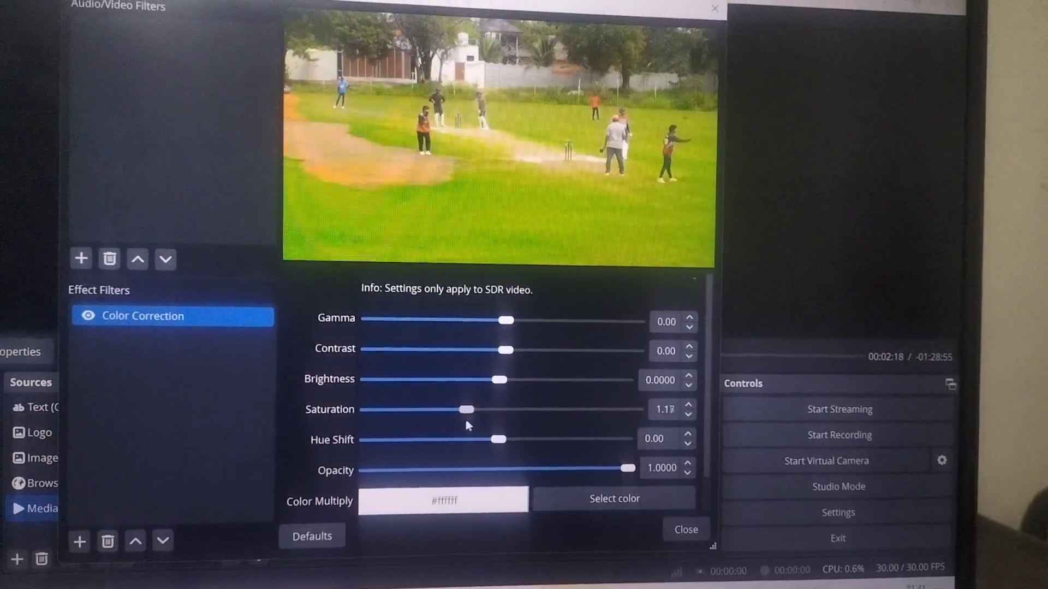
drag(466, 409, 467, 430)
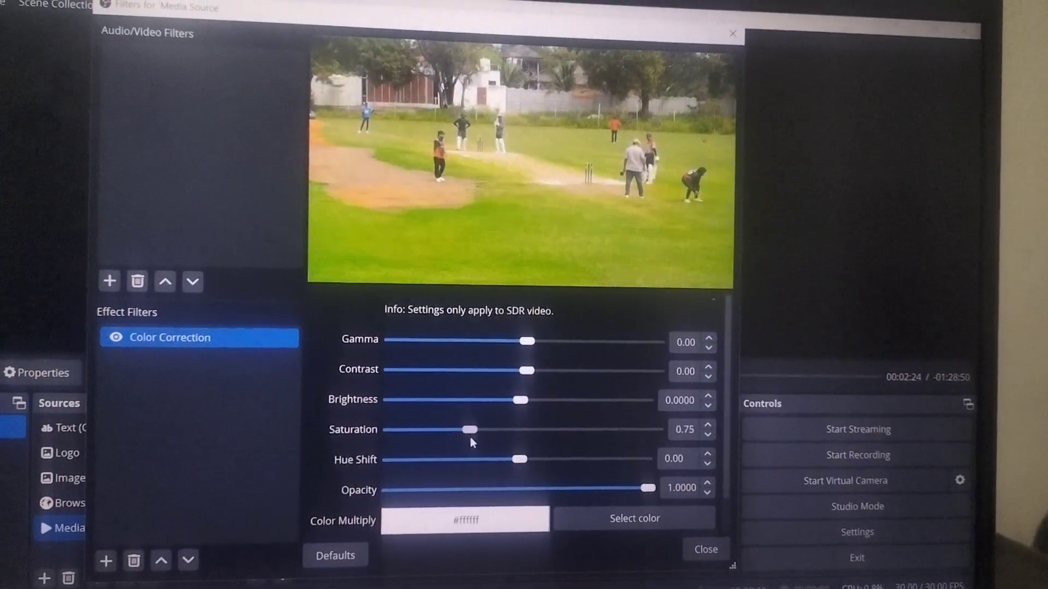
drag(467, 430, 482, 426)
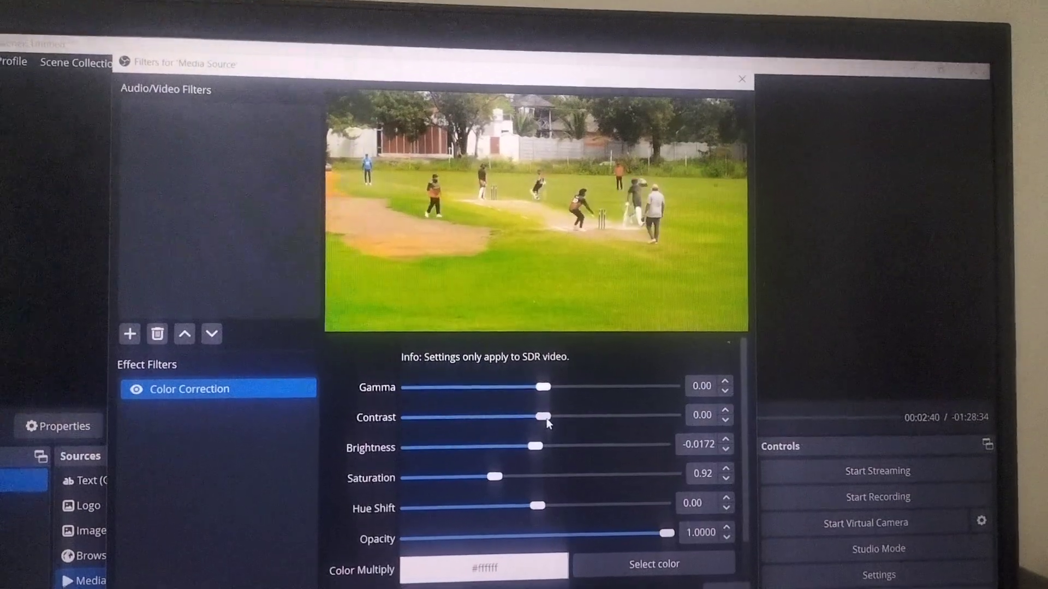
Sweep Contrast down to -1.36 and back, settling at 0.10.
drag(542, 416, 541, 406)
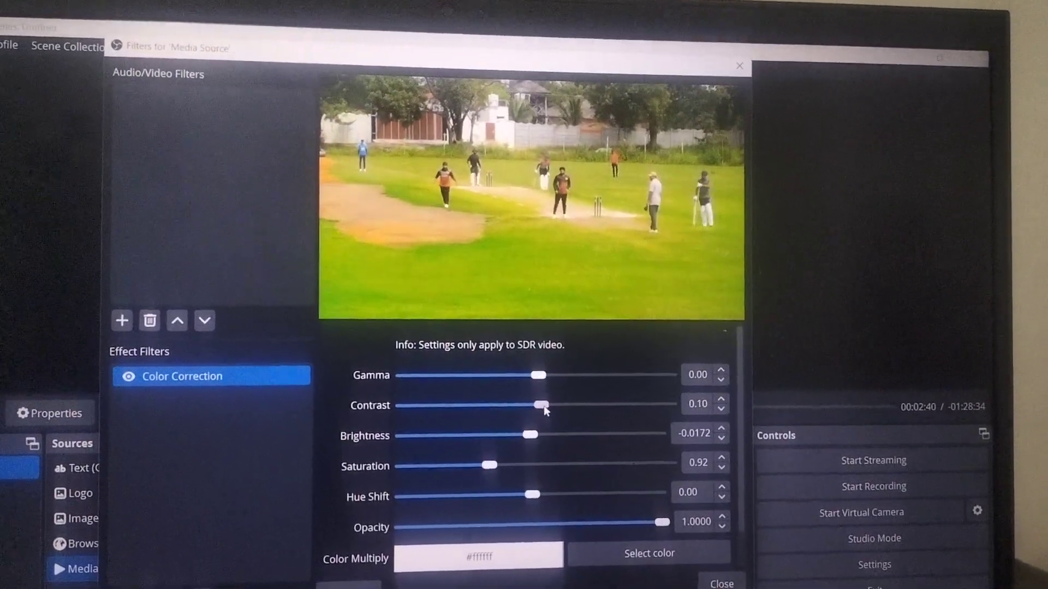
drag(538, 406, 548, 405)
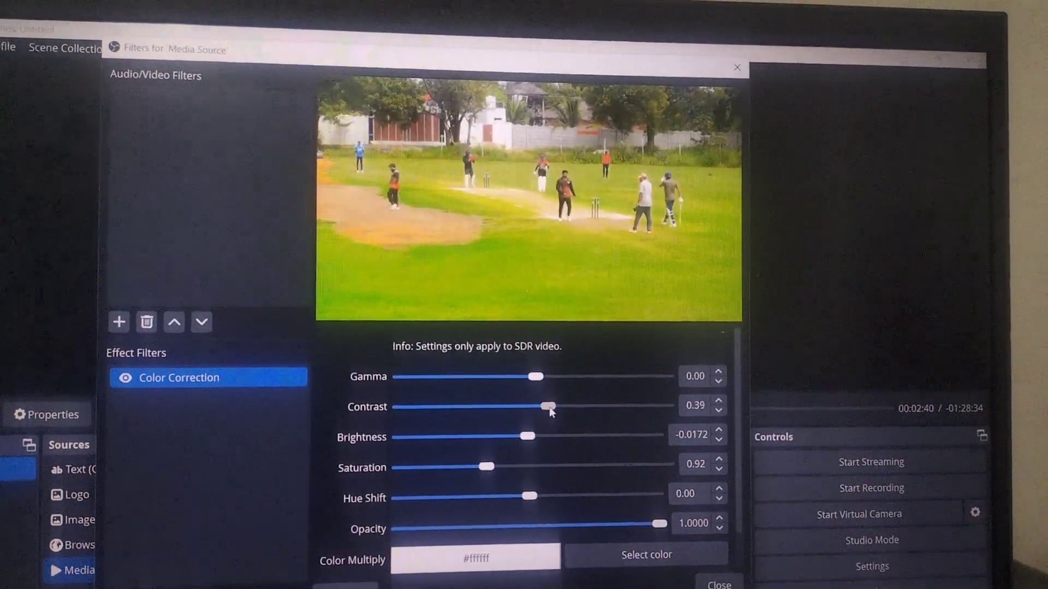
drag(549, 406, 524, 404)
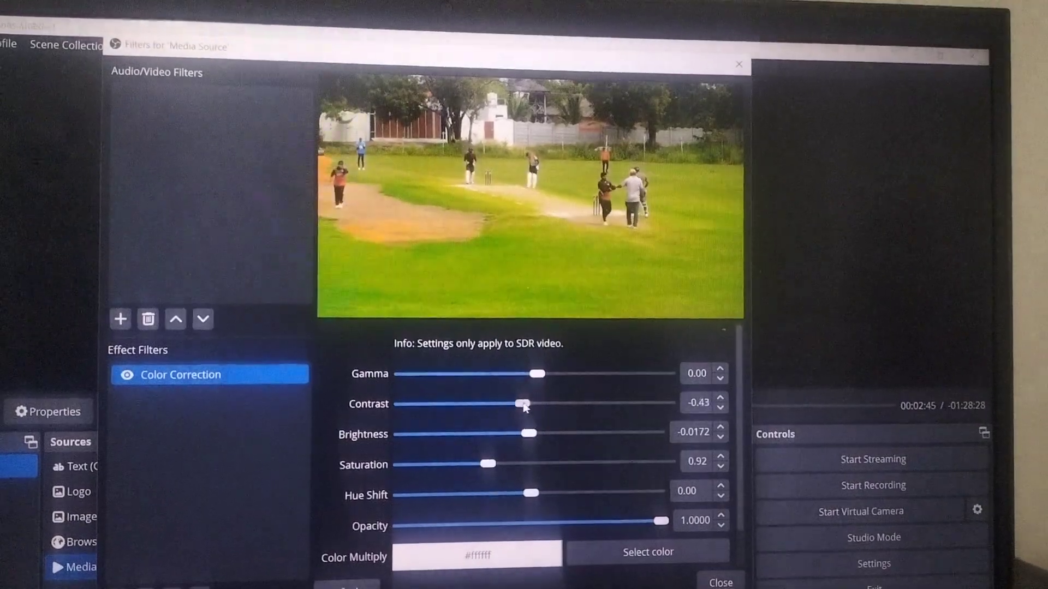
drag(525, 403, 514, 413)
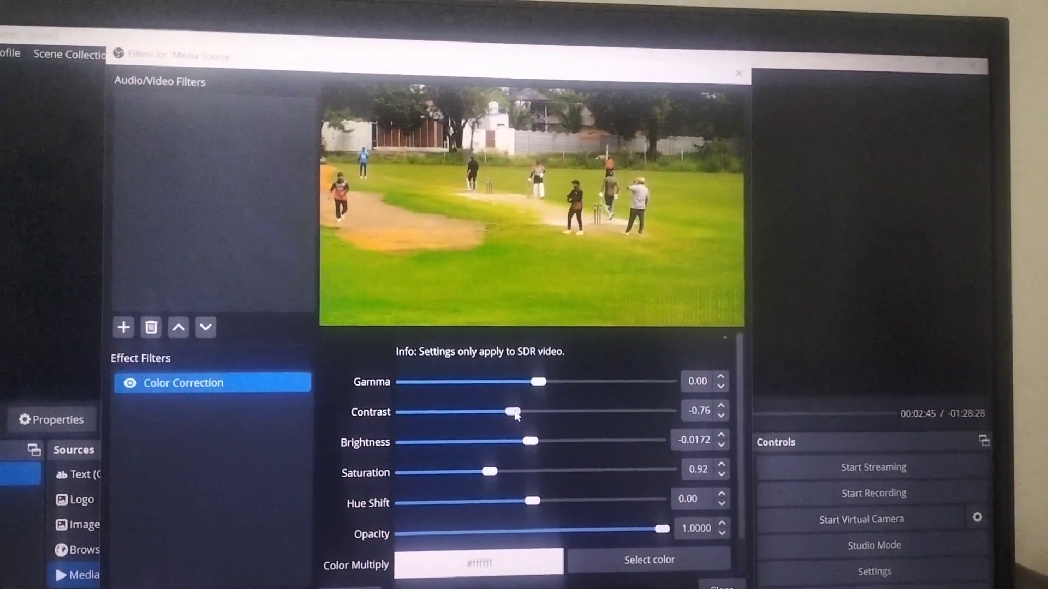
drag(512, 413, 492, 398)
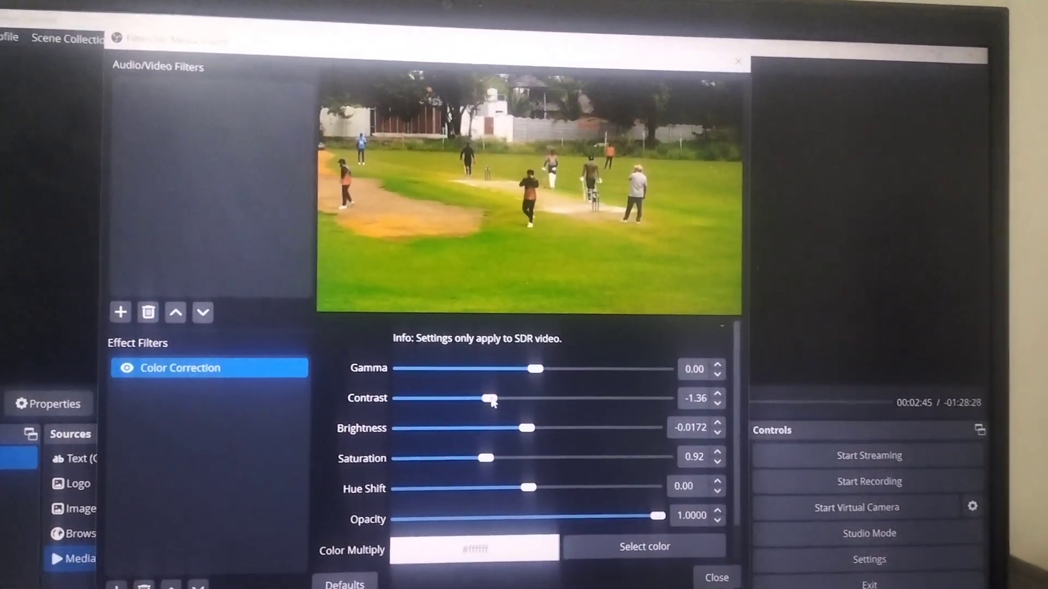
drag(491, 398, 535, 395)
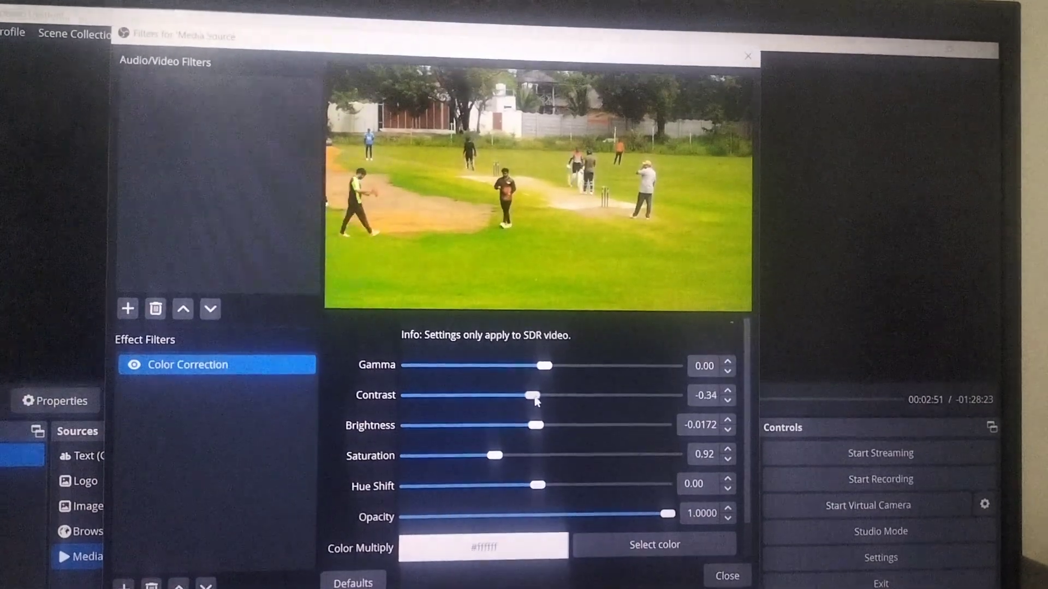
drag(524, 395, 544, 395)
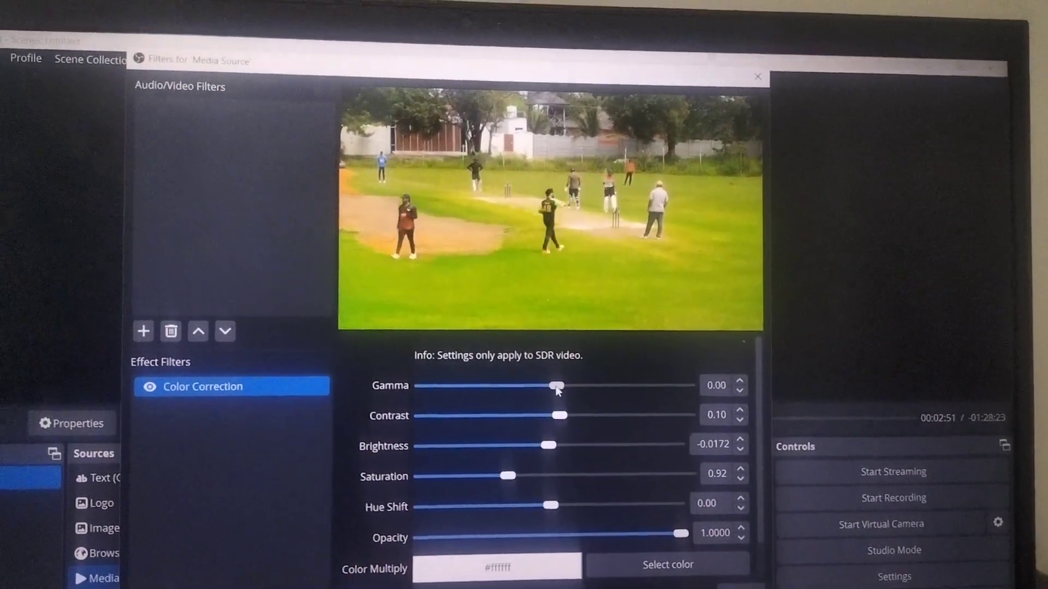
Dip Gamma to about -1.25, then raise it to 0.07.
drag(556, 386, 523, 392)
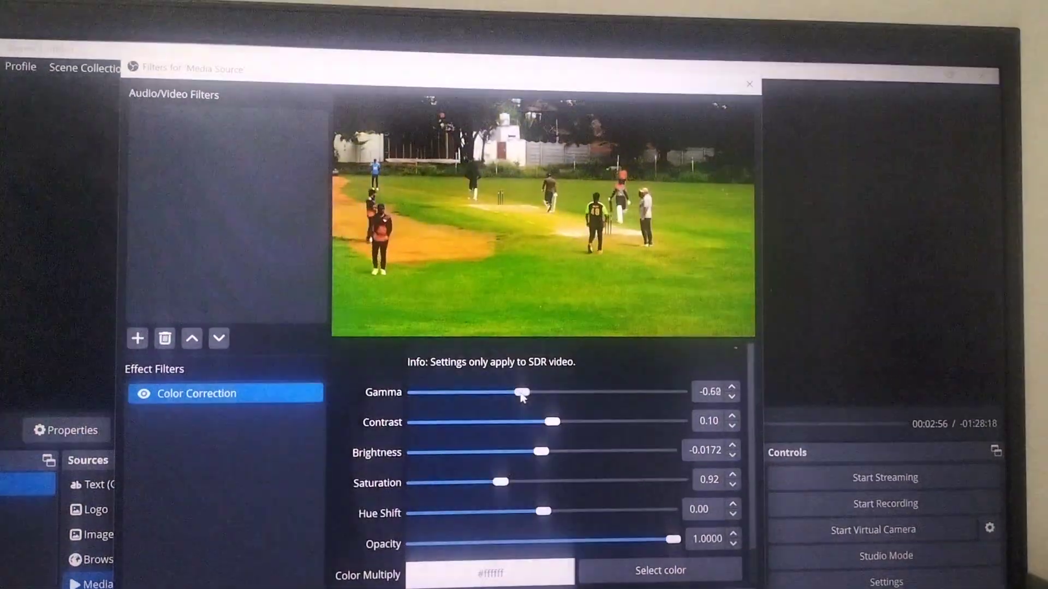
drag(523, 392, 502, 402)
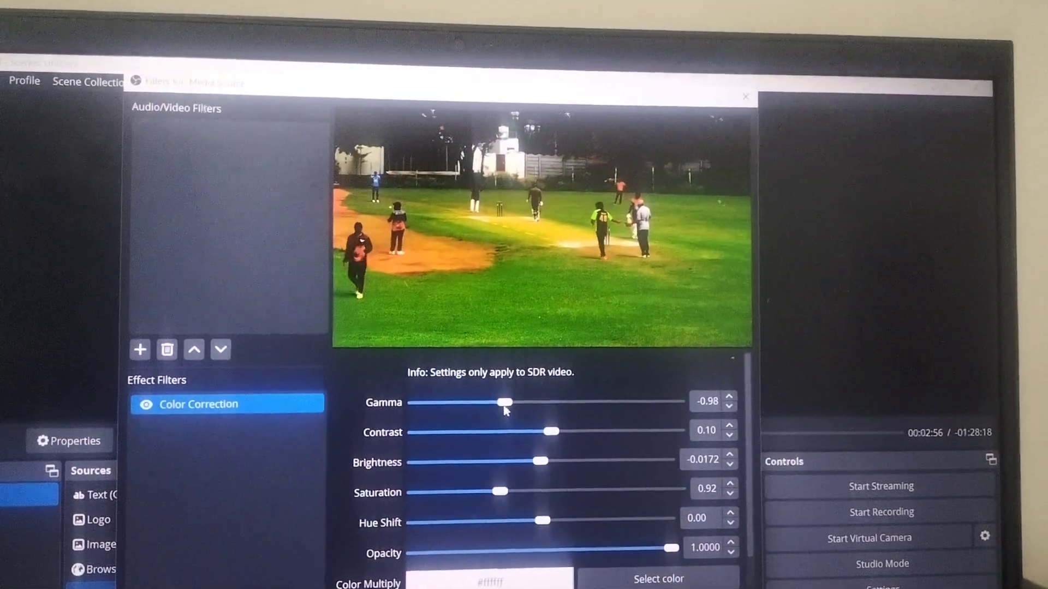
drag(503, 402, 501, 391)
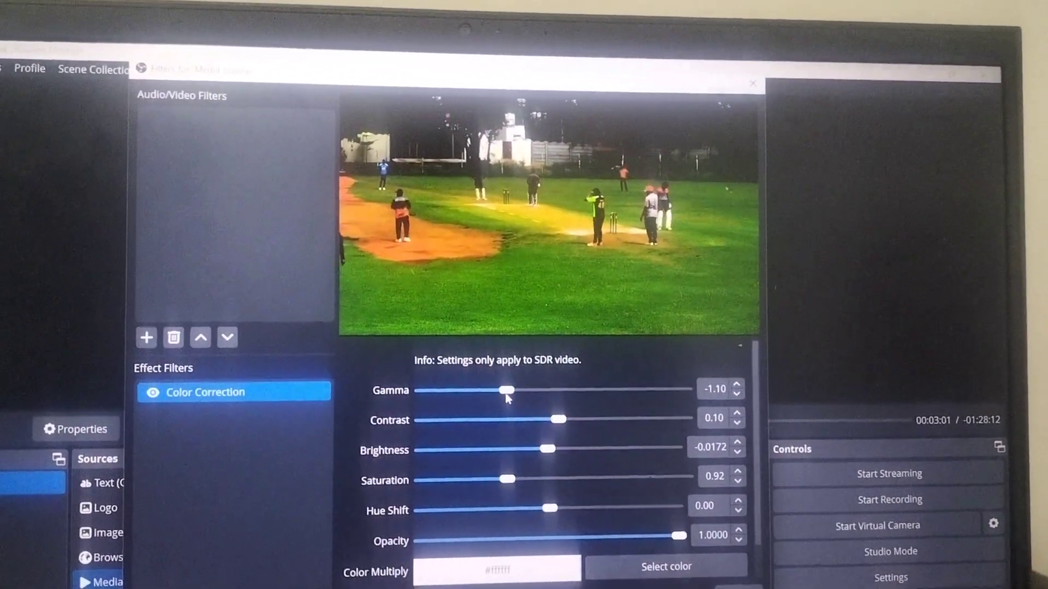
drag(508, 389, 523, 393)
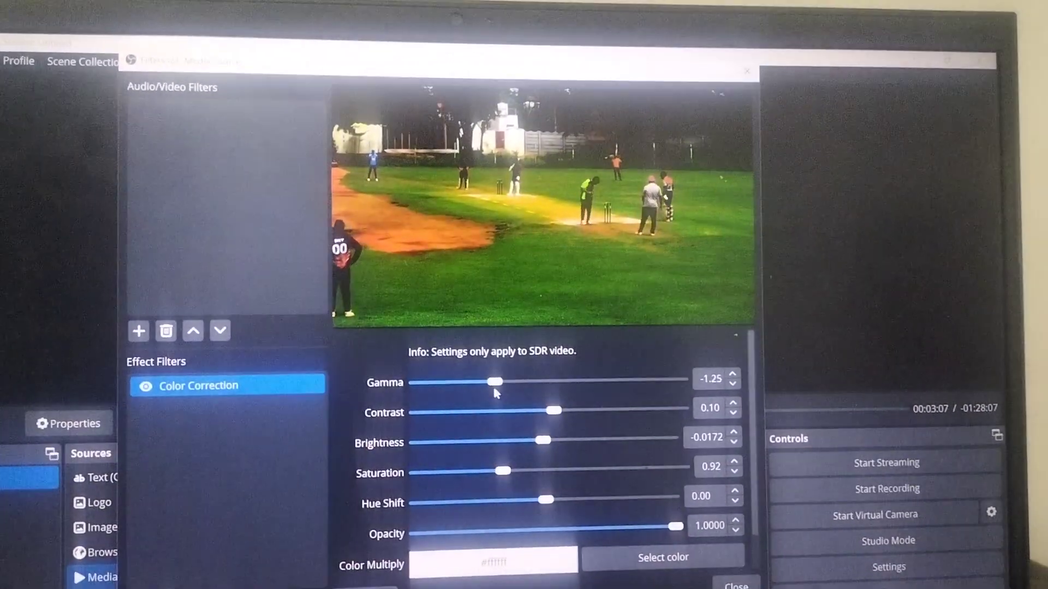
drag(478, 381, 540, 380)
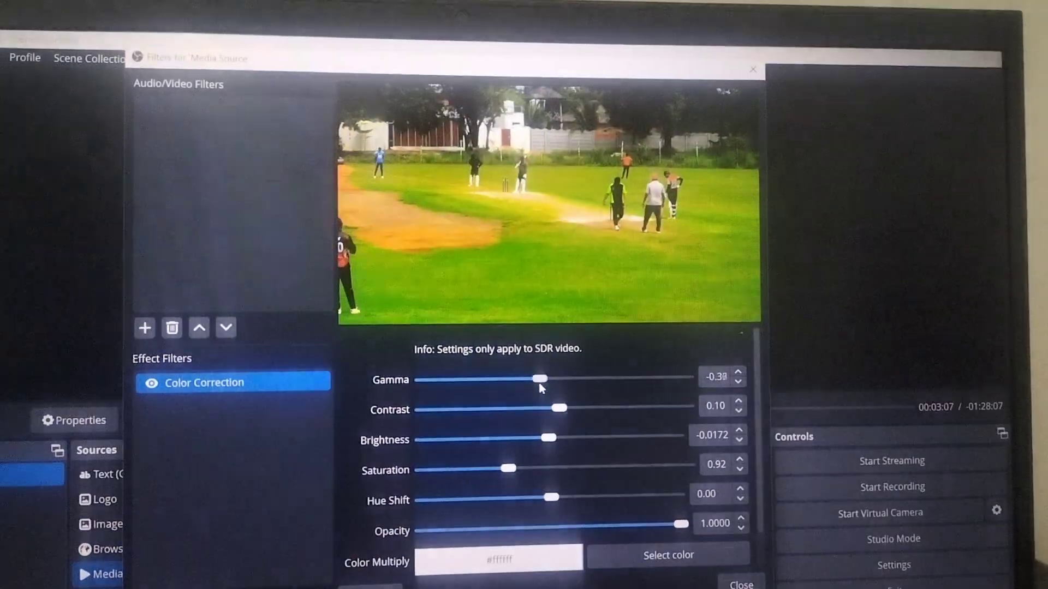
drag(541, 380, 551, 387)
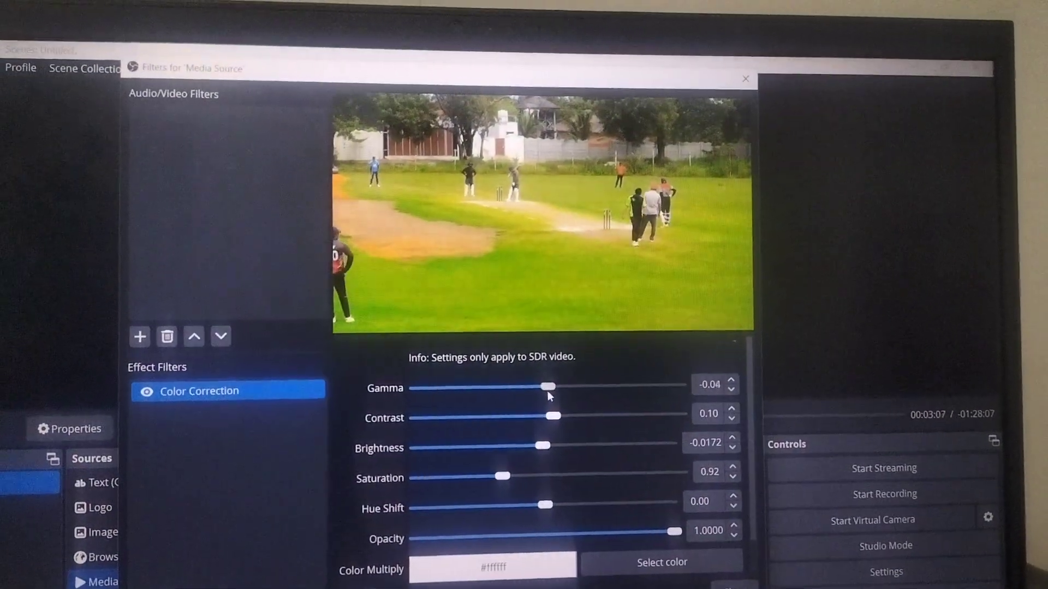
drag(546, 387, 551, 394)
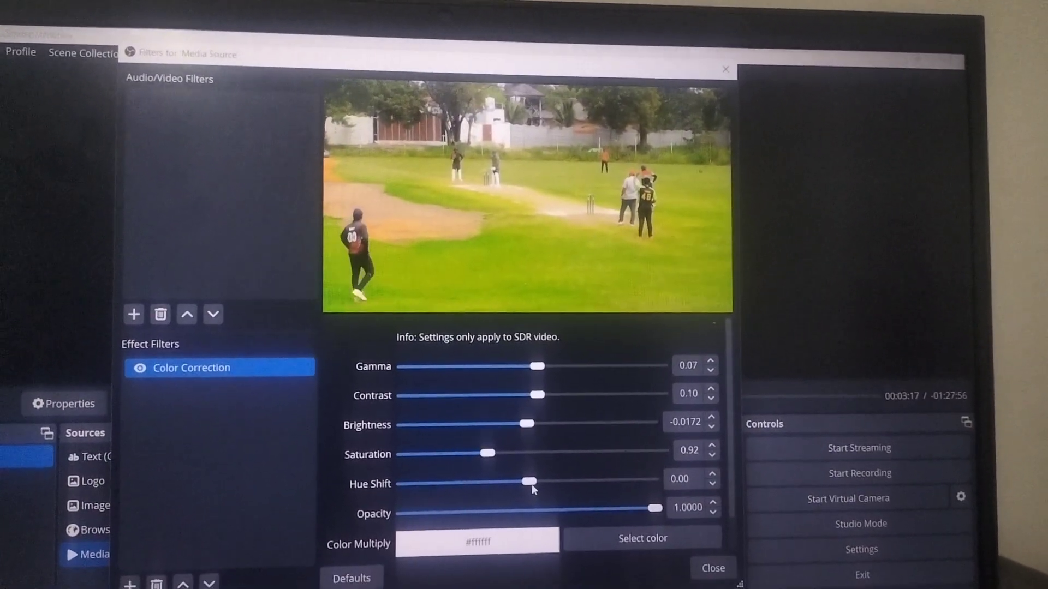
Swing Hue Shift up to 41.38, then back to -6.21.
drag(530, 482, 541, 484)
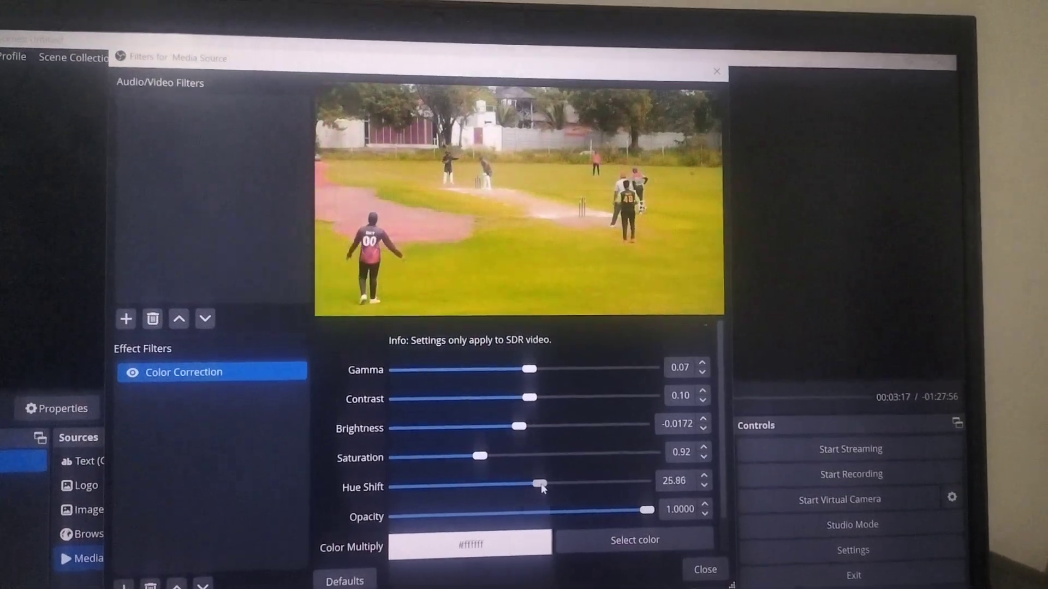
drag(541, 483, 553, 479)
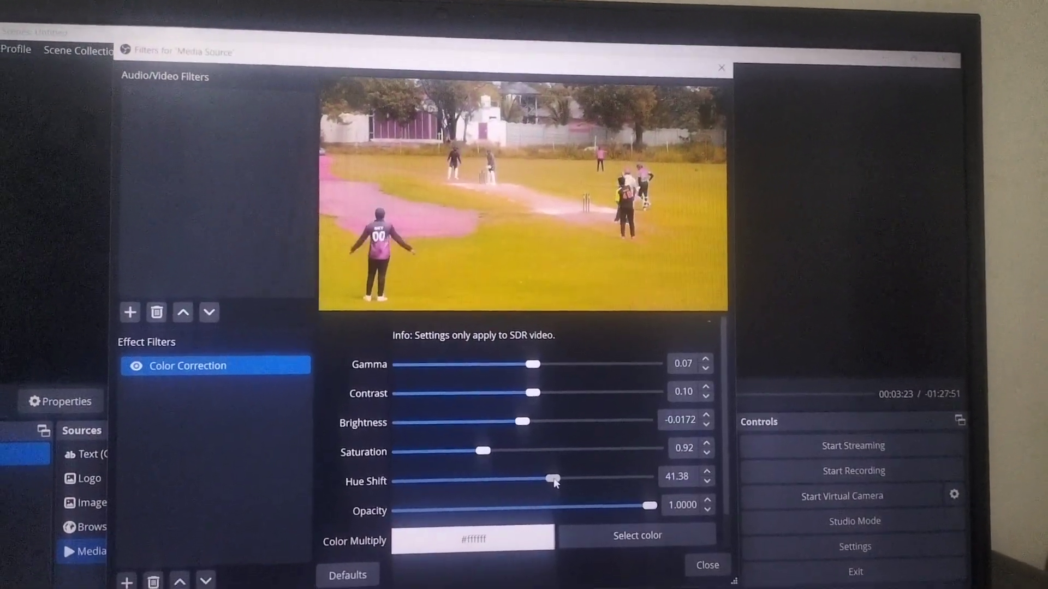
drag(553, 479, 513, 477)
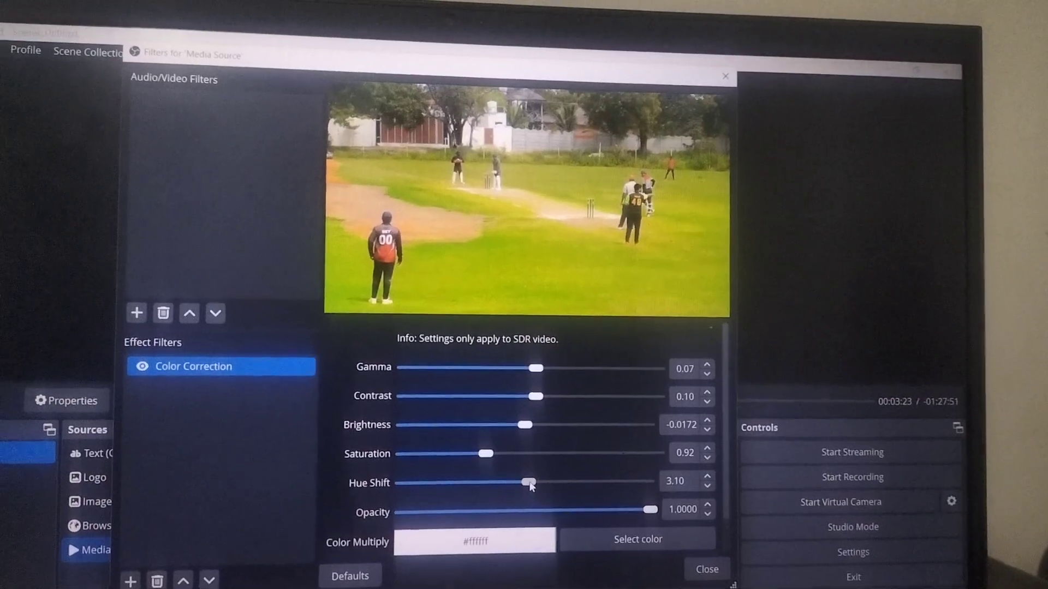
drag(528, 483, 518, 485)
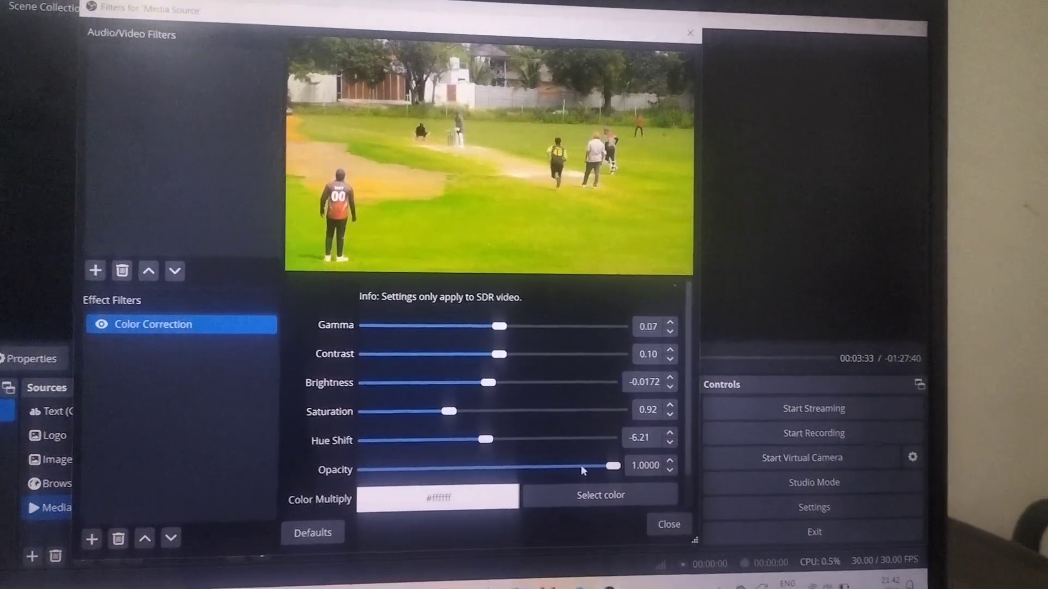
Drop Opacity to 0.6761, then raise it to 0.8466.
drag(609, 465, 586, 462)
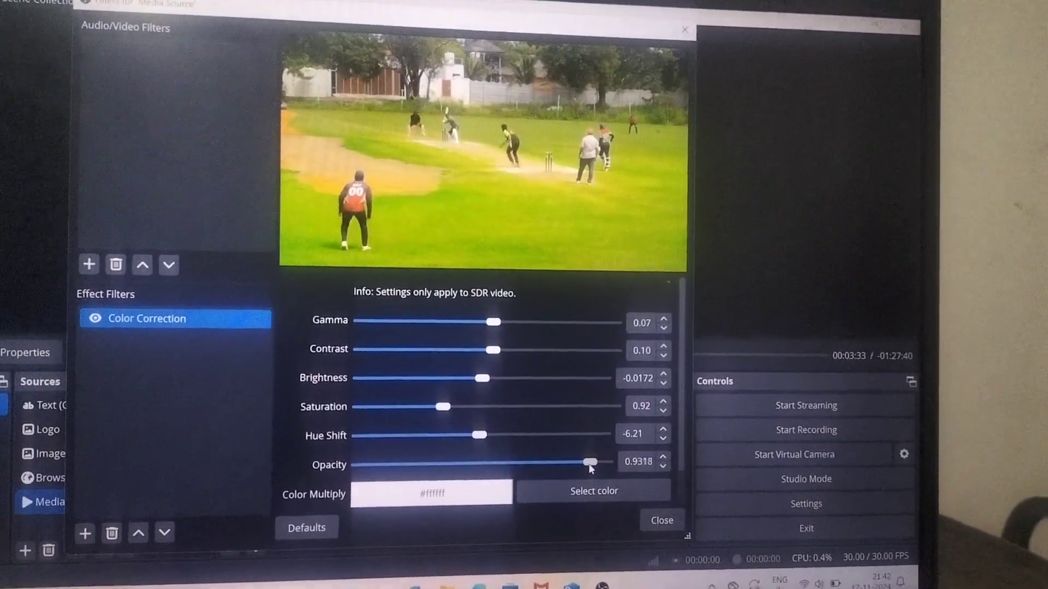
drag(587, 462, 485, 466)
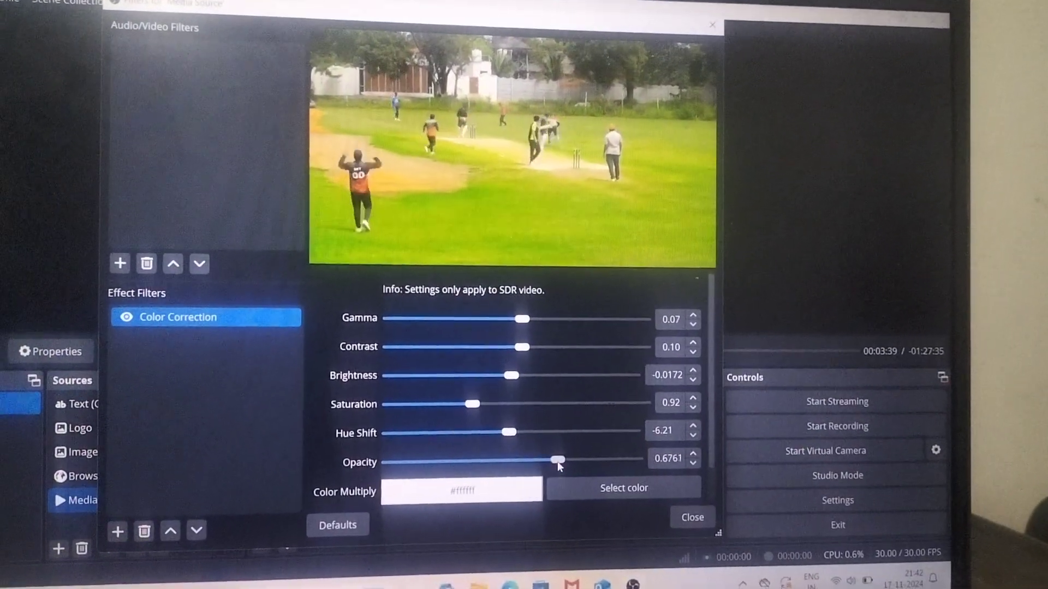
drag(558, 462, 579, 465)
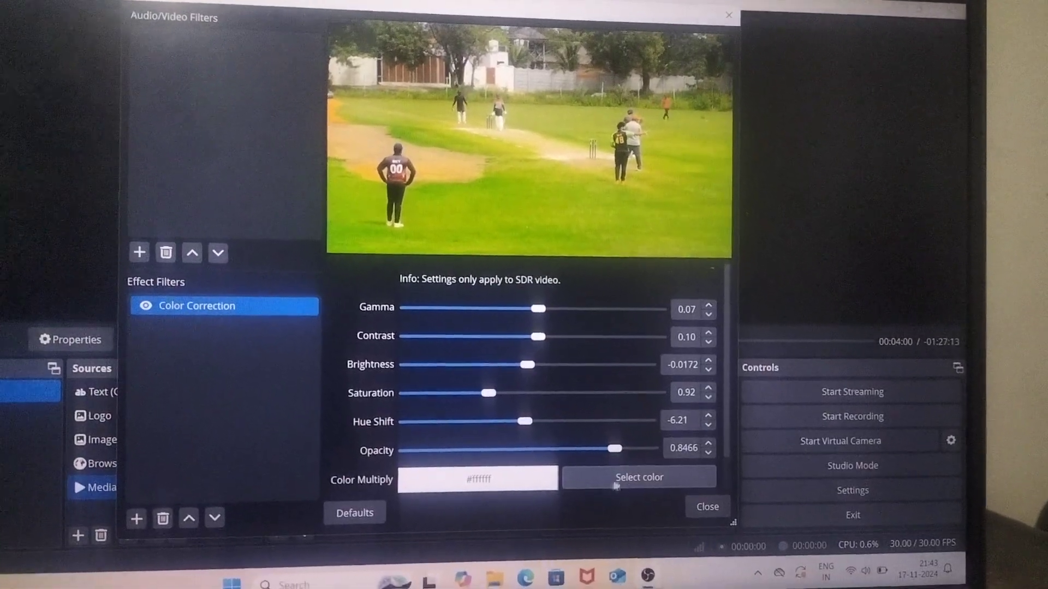
click(639, 477)
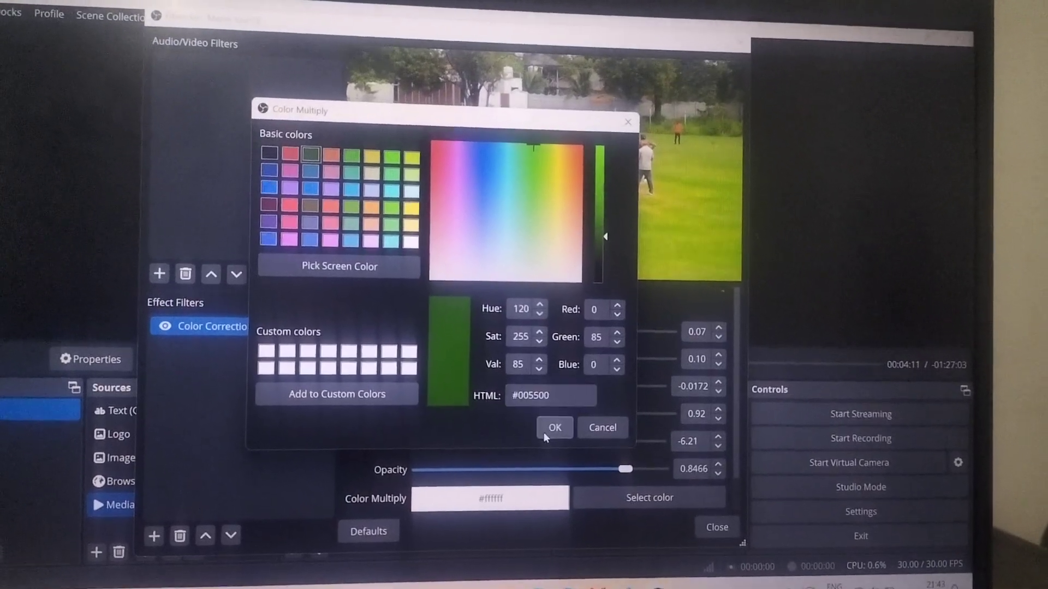
click(554, 427)
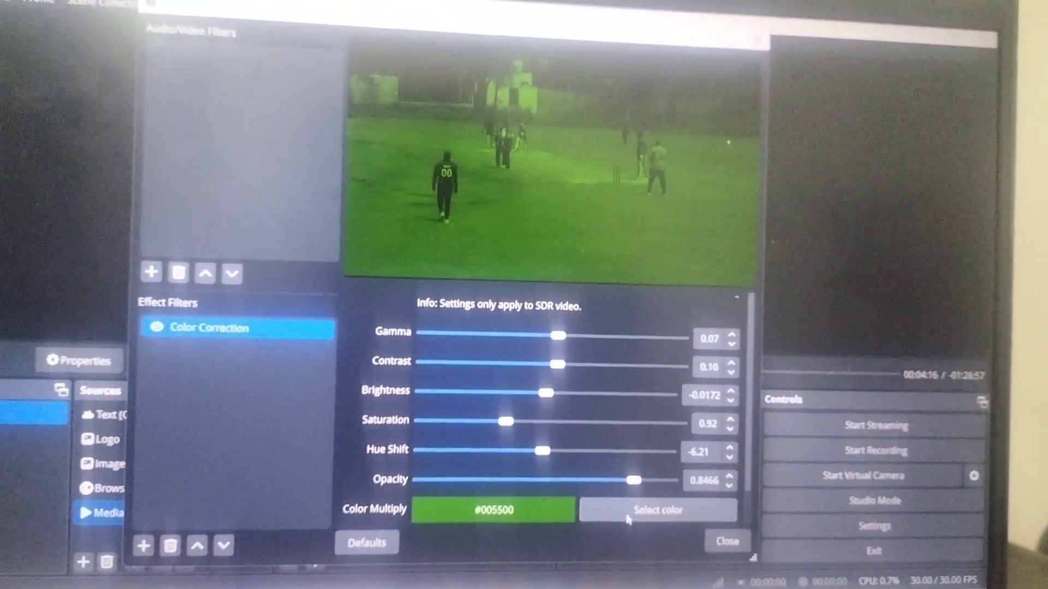
click(660, 510)
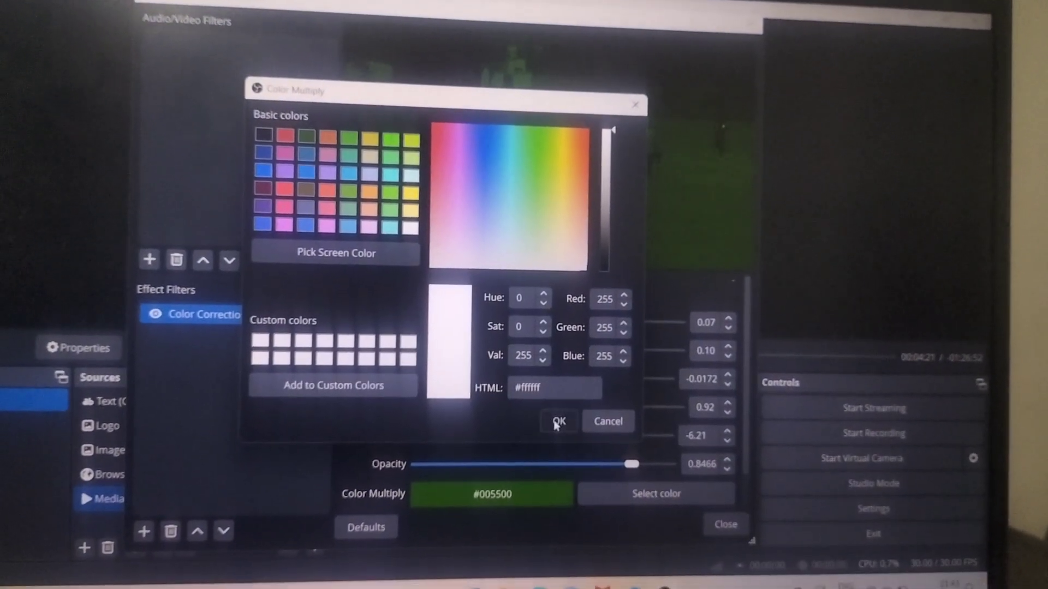
click(558, 421)
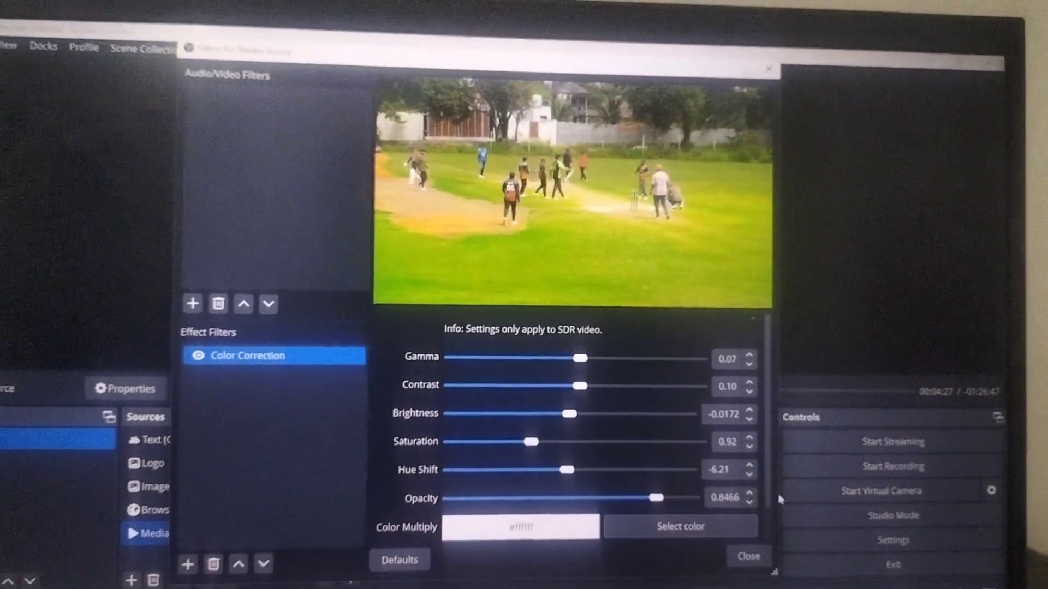